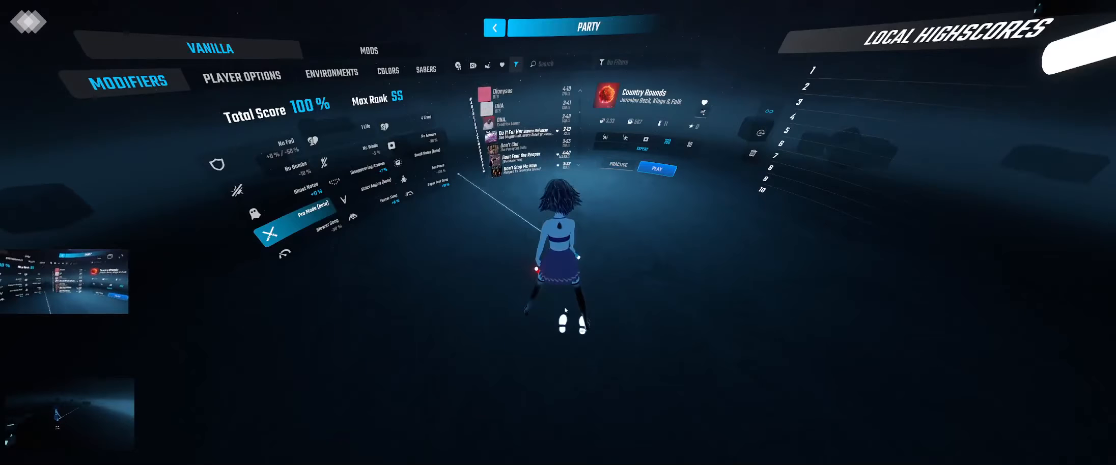
# - Select "Do It For Her" from the Party list and start playing it
pyautogui.click(520, 135)
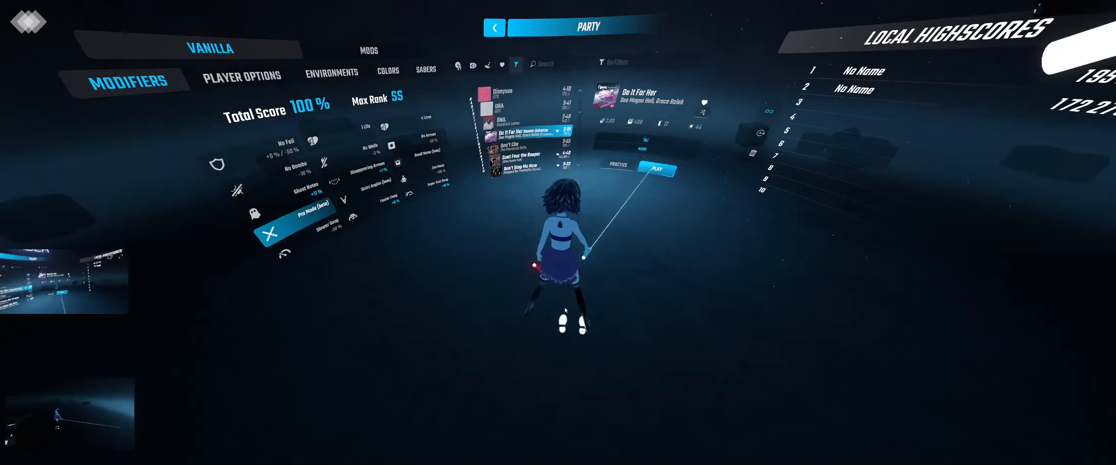
pyautogui.click(658, 170)
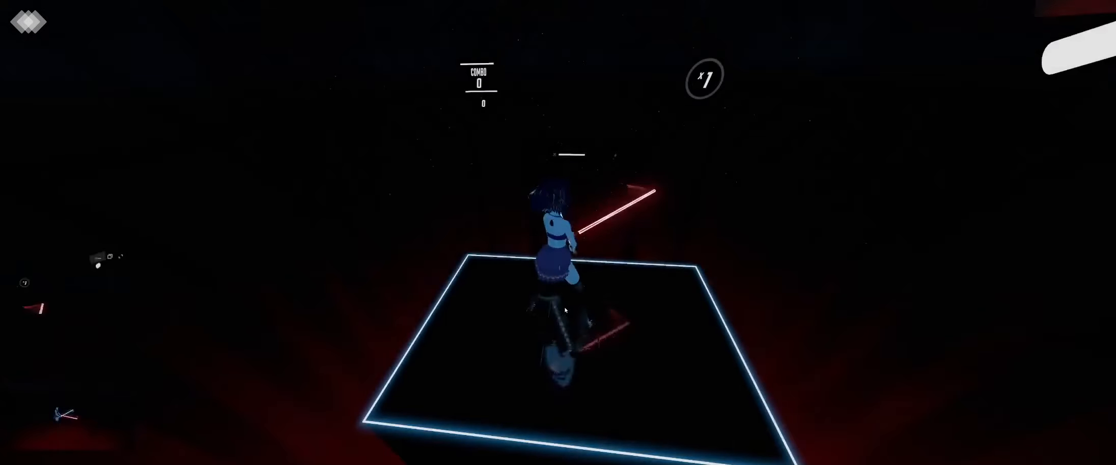